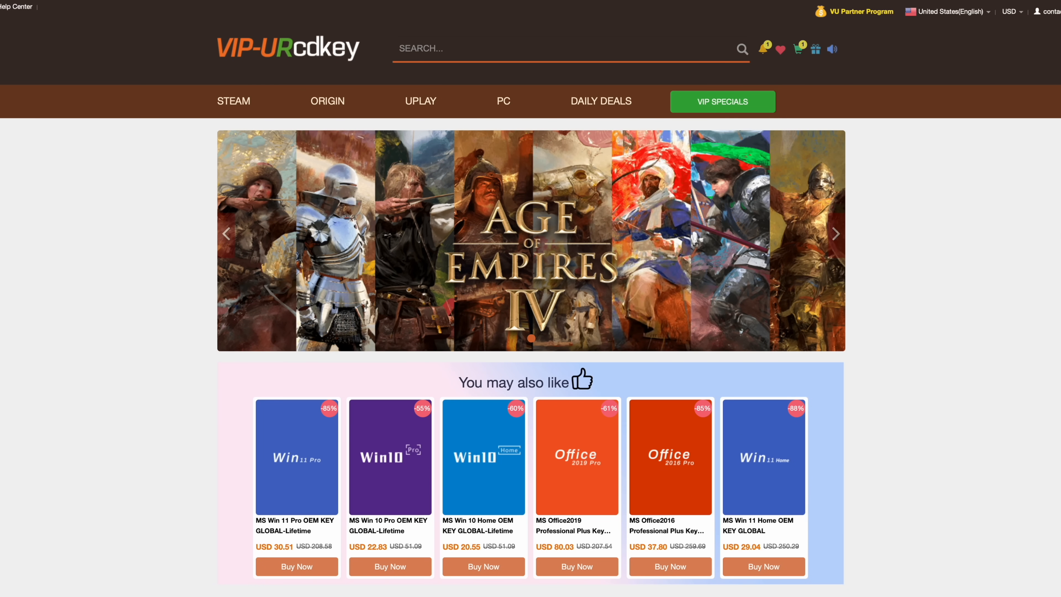
Browse down the VIP-URcdkey homepage past the featured deals toward the Win 11 Pro listing.
{"action": "scroll", "scroll_direction": "down", "scroll_amount": 3}
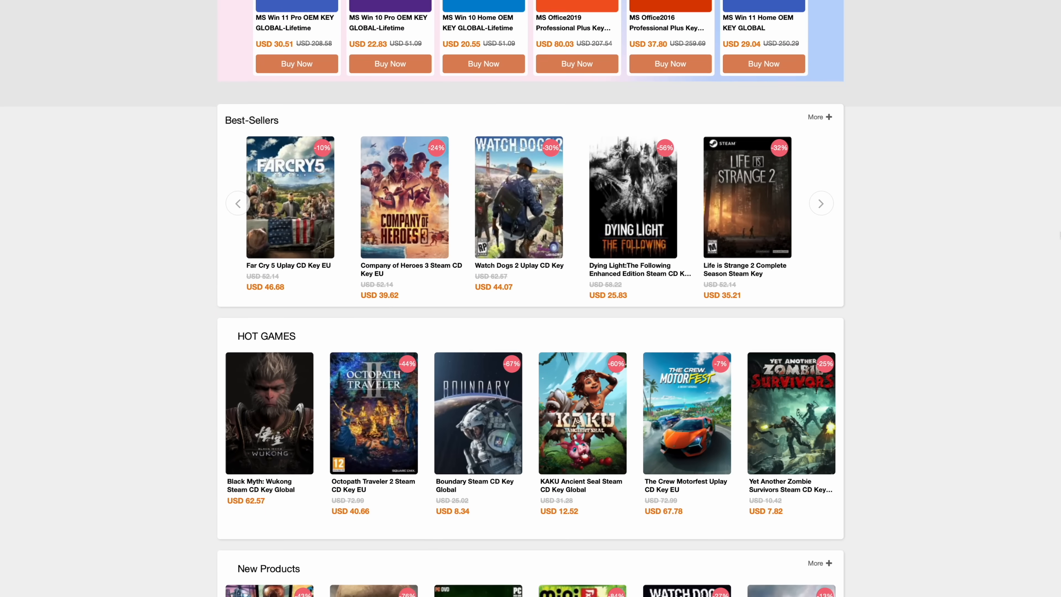
{"action": "scroll", "scroll_direction": "down", "scroll_amount": 3}
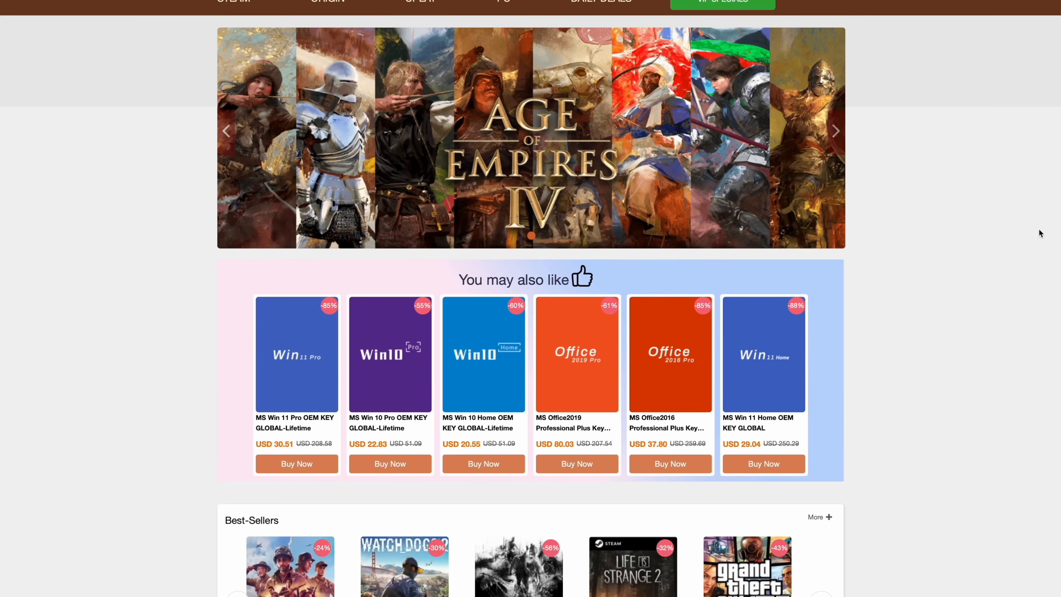
{"action": "mouse_move", "coordinate": [529, 253]}
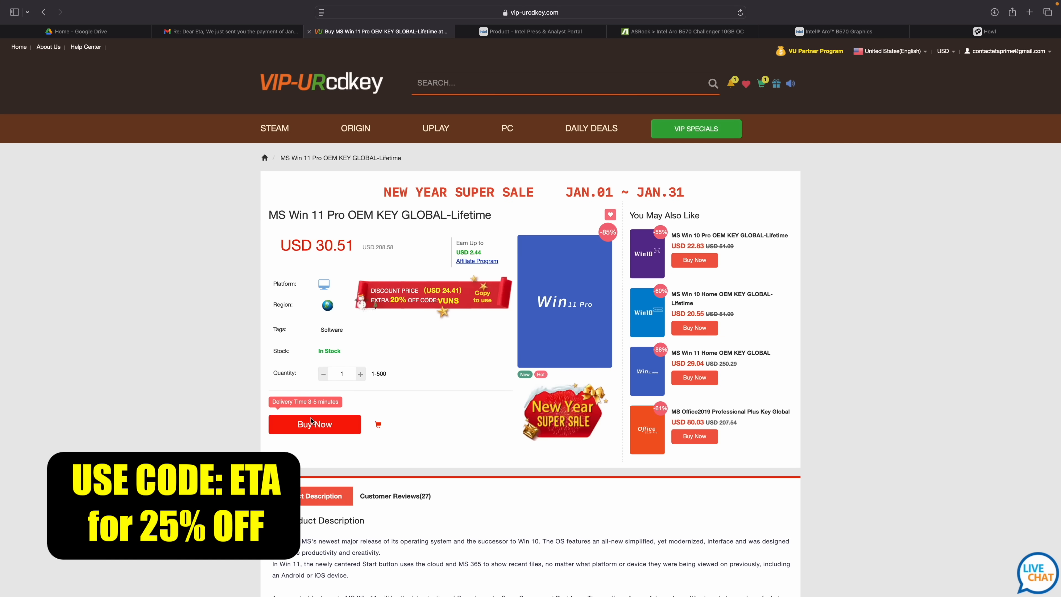
Buy the Win 11 Pro key with promotion code ETA applied and submit the USD 22.88 order.
{"action": "left_click", "coordinate": [314, 425]}
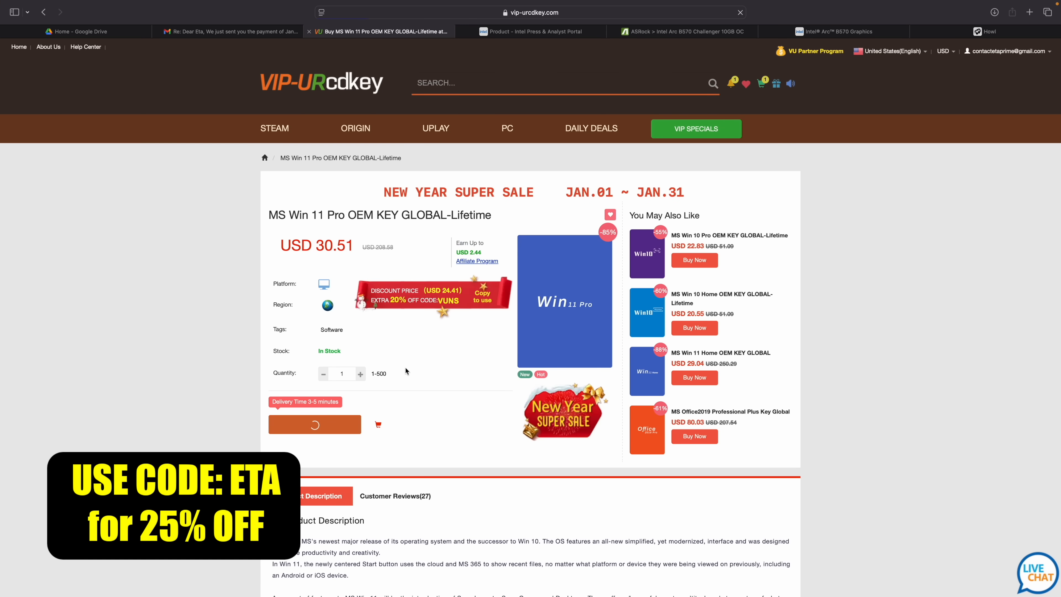
{"action": "left_click", "coordinate": [314, 424]}
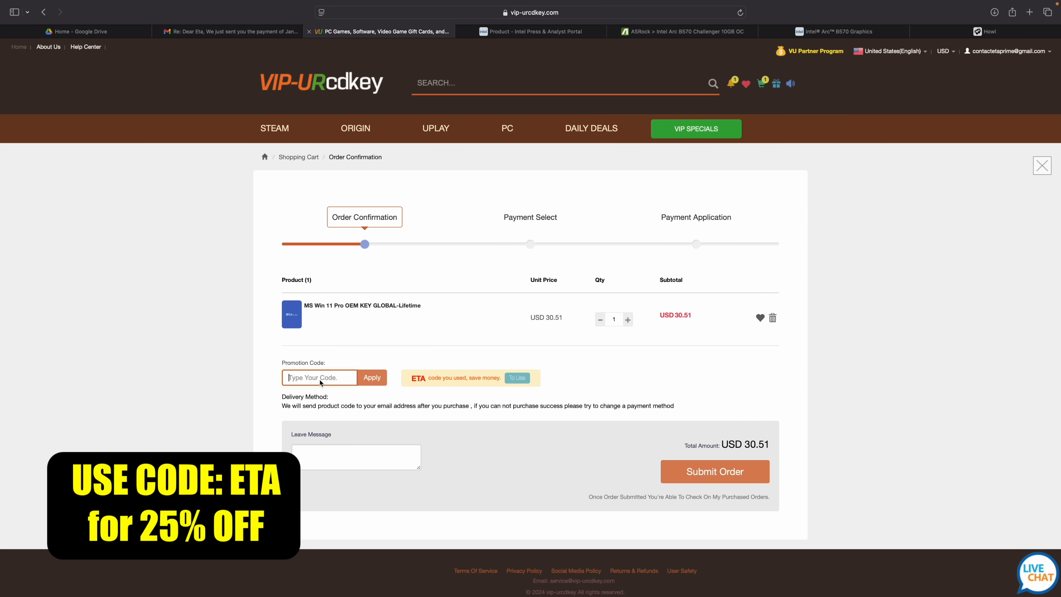
{"action": "type", "text": "ETA"}
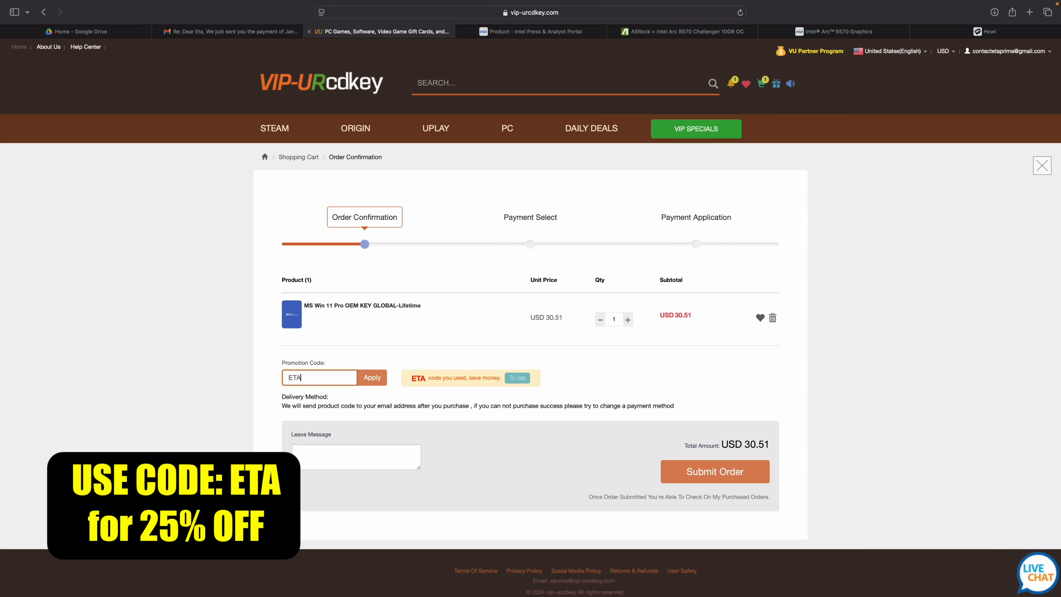
{"action": "left_click", "coordinate": [372, 377]}
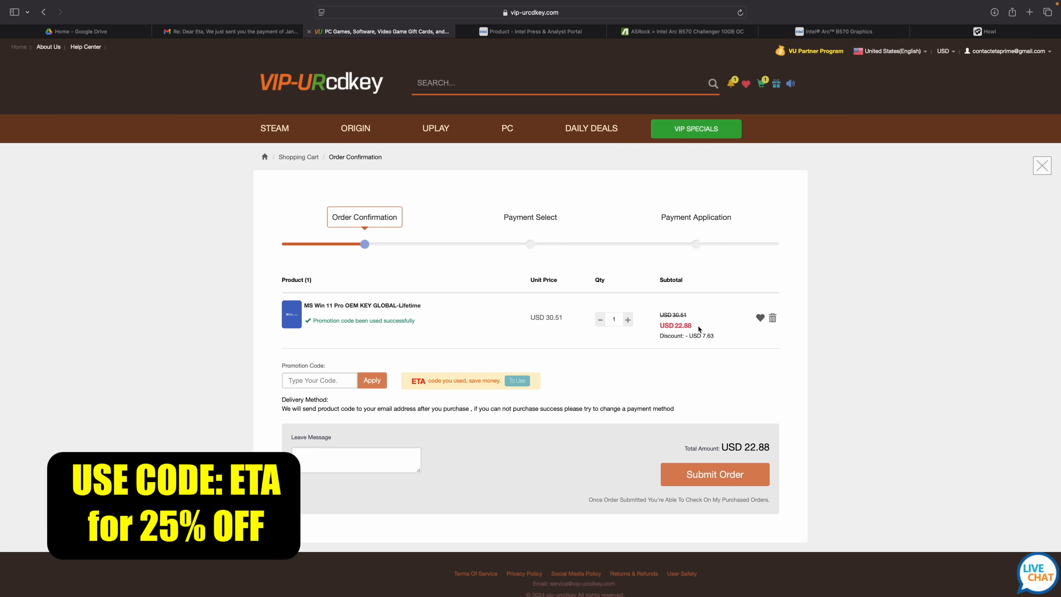
{"action": "mouse_move", "coordinate": [742, 377]}
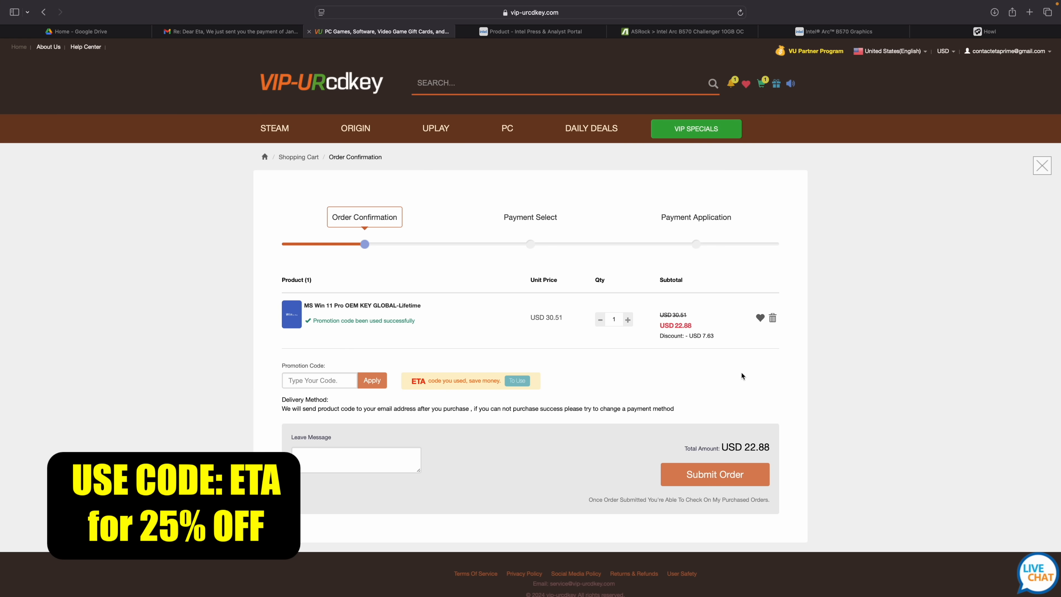
{"action": "mouse_move", "coordinate": [721, 433]}
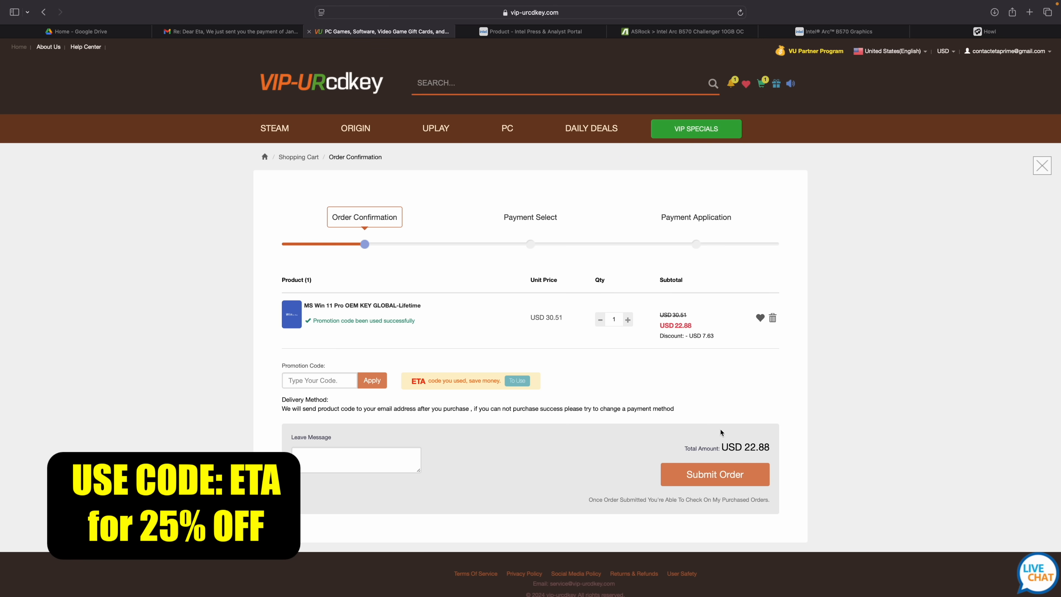
{"action": "left_click", "coordinate": [715, 473]}
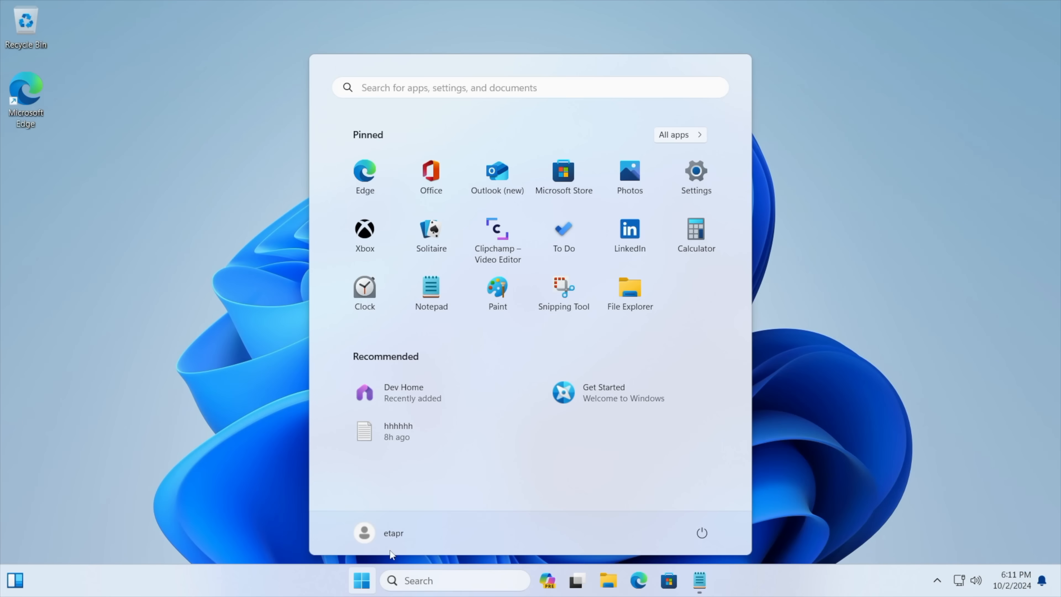
Find Activation settings via the 'act' search and submit the new Windows 11 product key.
{"action": "left_click", "coordinate": [695, 172]}
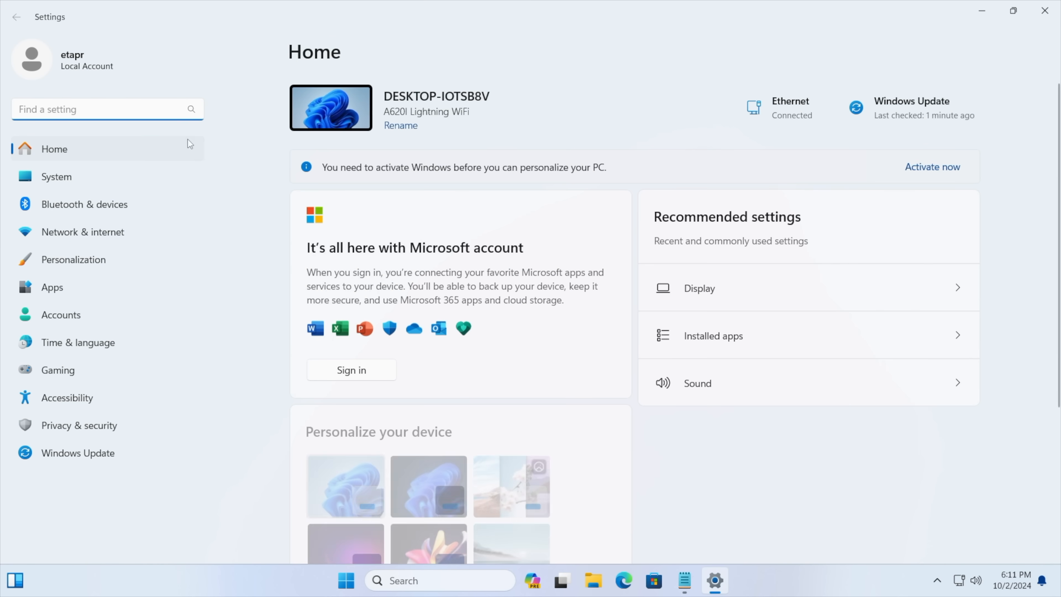
{"action": "type", "text": "act"}
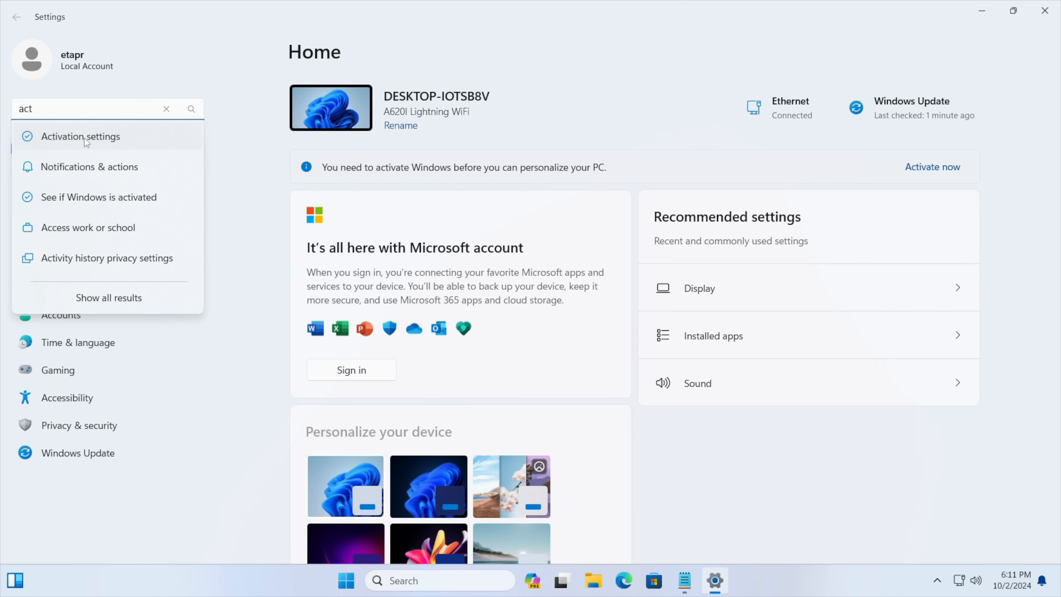
{"action": "left_click", "coordinate": [81, 136]}
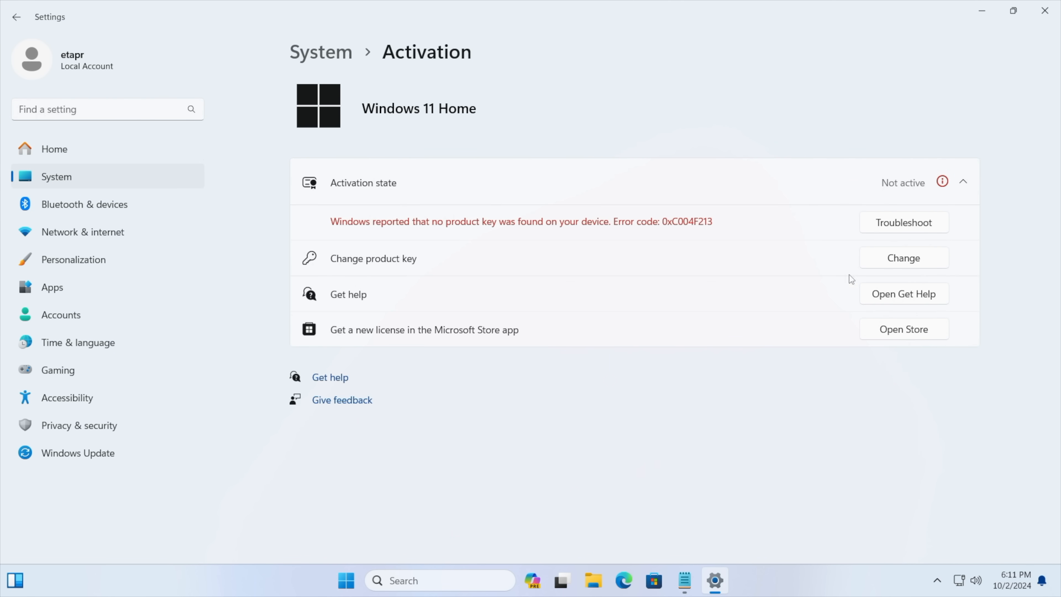
{"action": "left_click", "coordinate": [903, 259]}
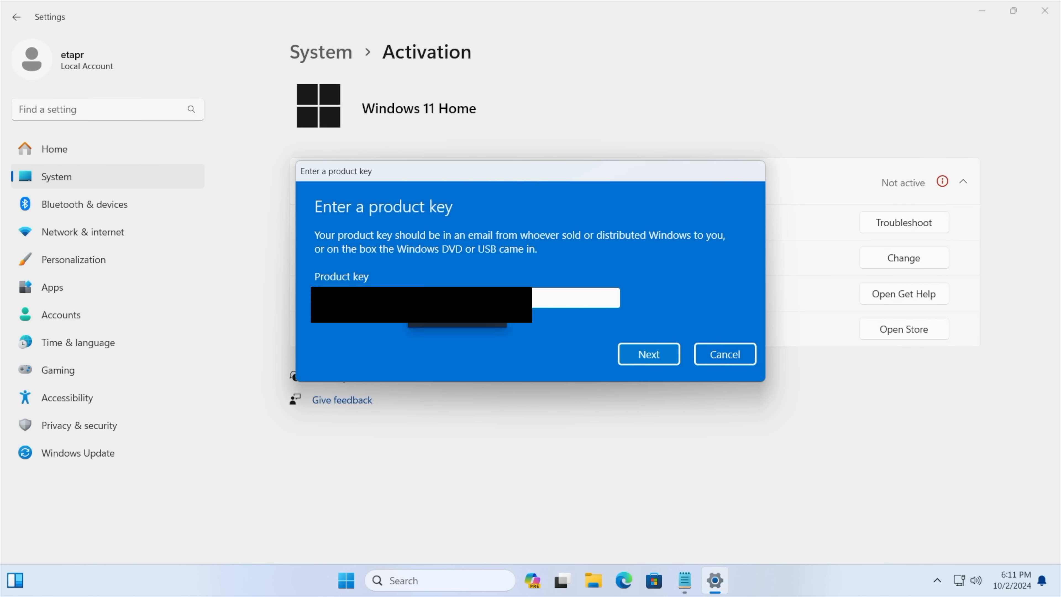
{"action": "left_click", "coordinate": [648, 353]}
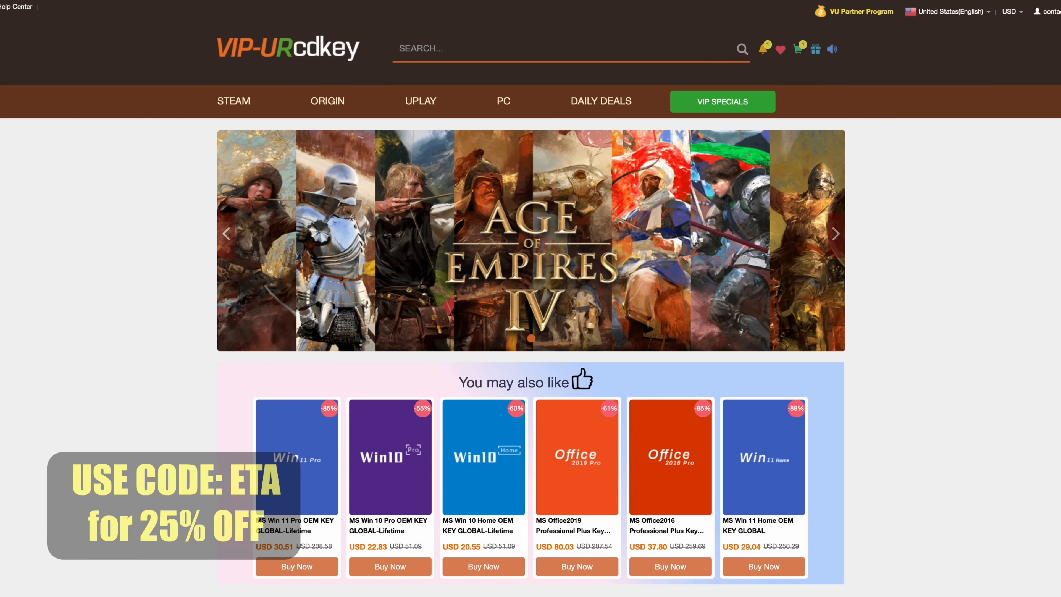
{"action": "scroll", "scroll_direction": "down", "scroll_amount": 3}
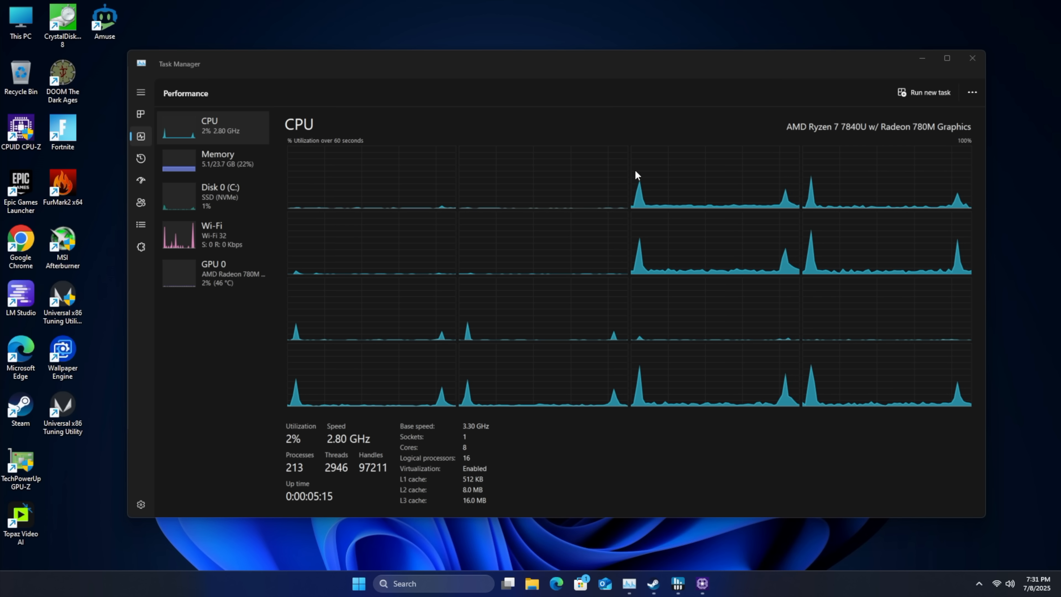
{"action": "mouse_move", "coordinate": [823, 141]}
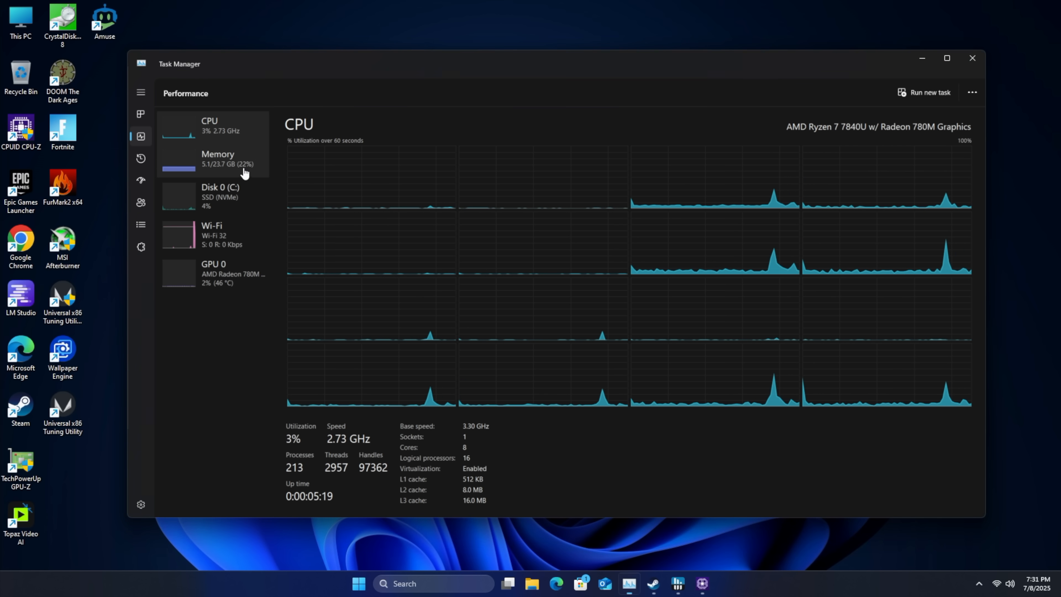
Show the 32 GB 6400 MT/s memory page, then the AMD Radeon 780M GPU page.
{"action": "left_click", "coordinate": [217, 158]}
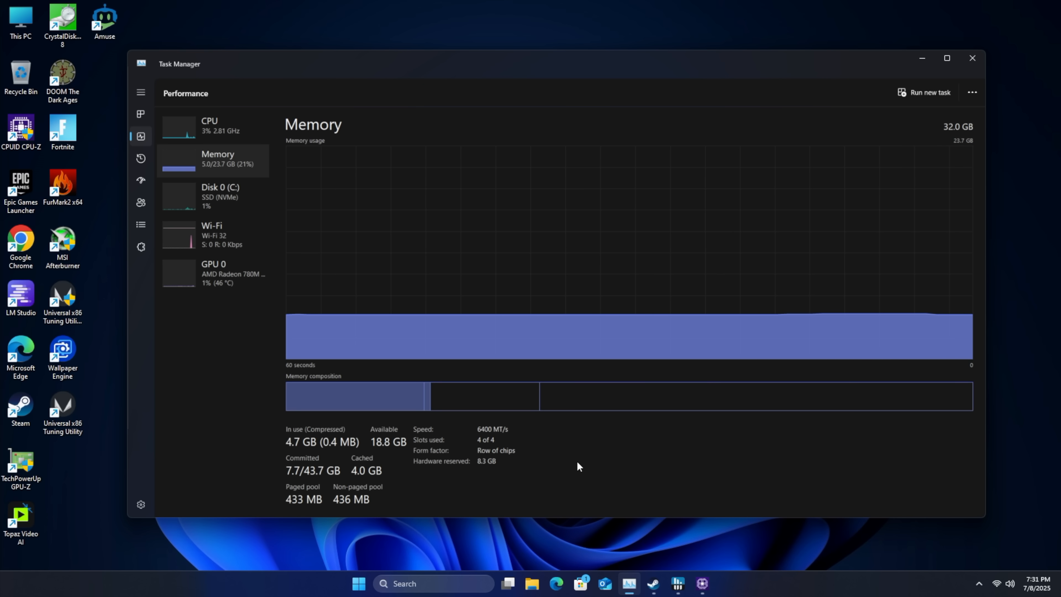
{"action": "mouse_move", "coordinate": [513, 439]}
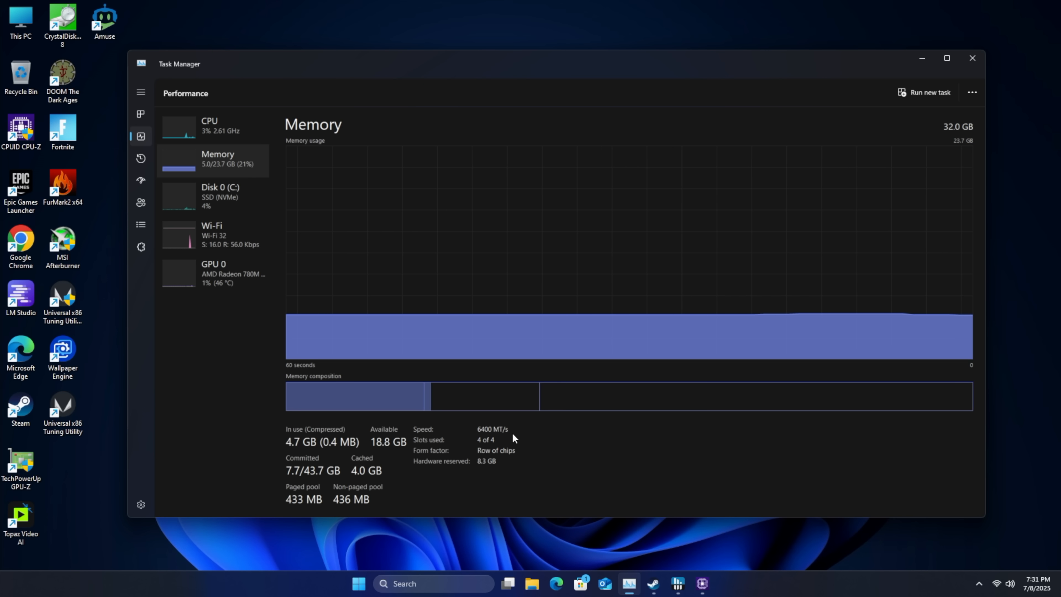
{"action": "left_click", "coordinate": [213, 273]}
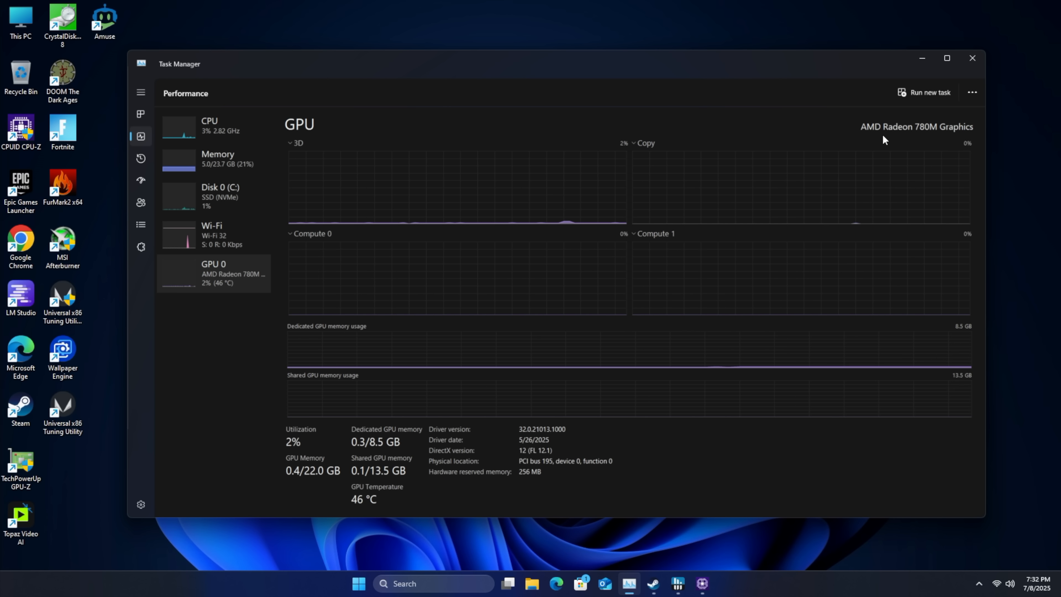
{"action": "mouse_move", "coordinate": [915, 168]}
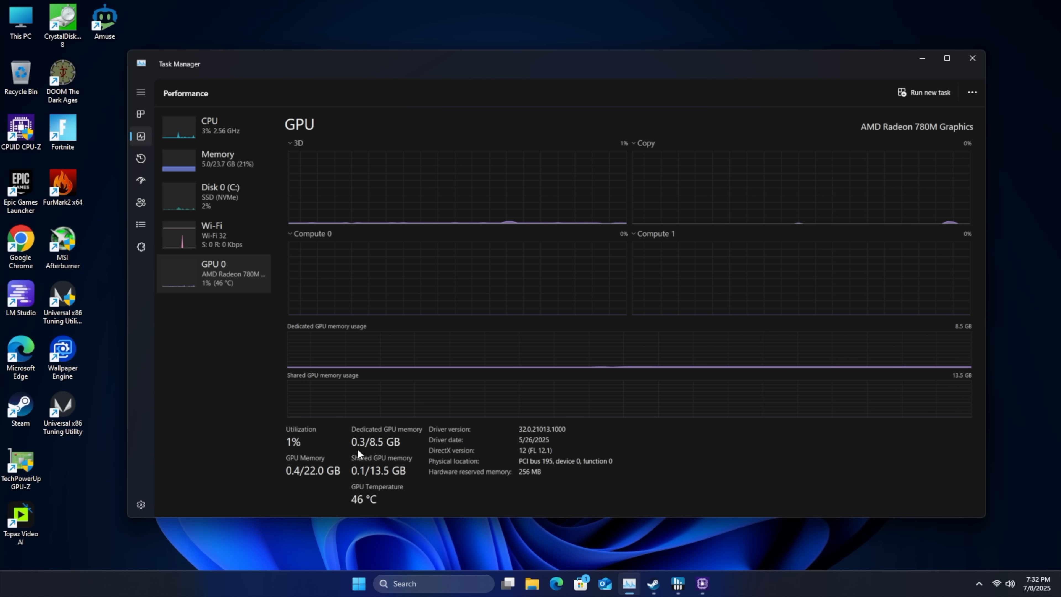
{"action": "mouse_move", "coordinate": [402, 453]}
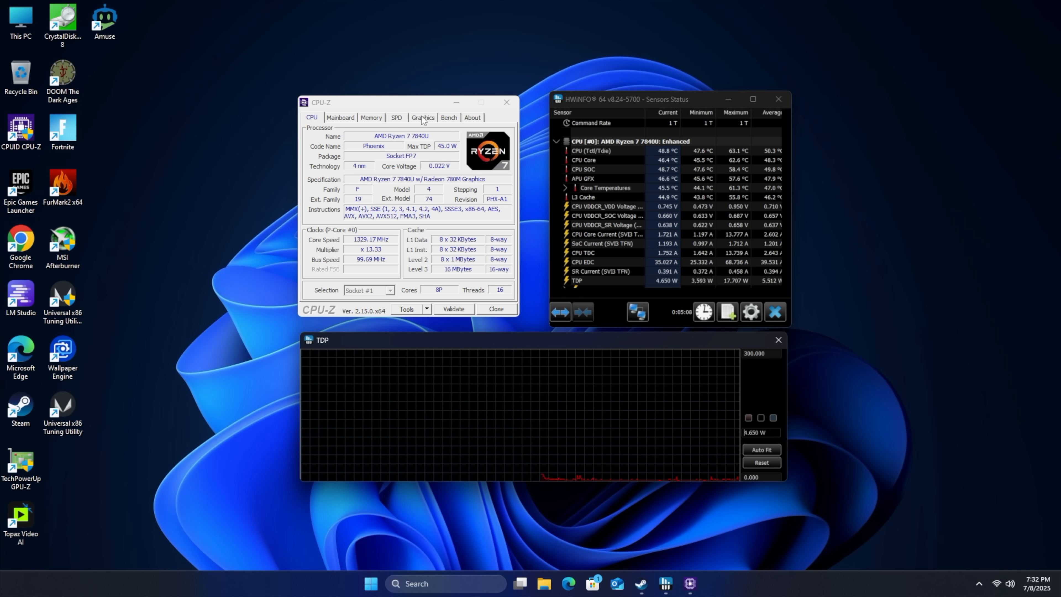
Run the Bench stress test on the Ryzen 7 7840U to a 5895.7 score, then close CPU-Z.
{"action": "left_click", "coordinate": [449, 117]}
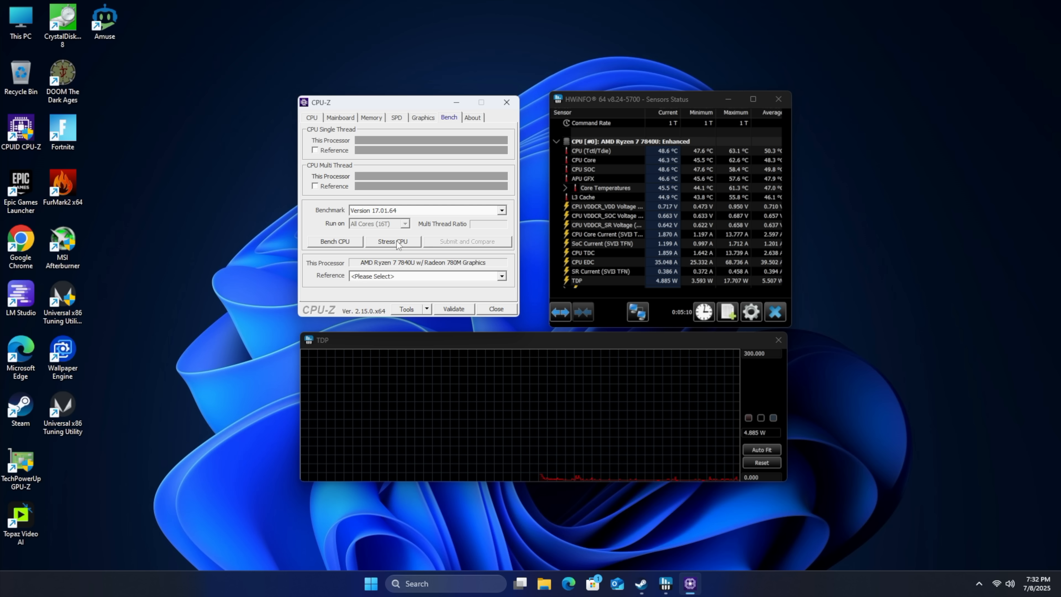
{"action": "left_click", "coordinate": [393, 241]}
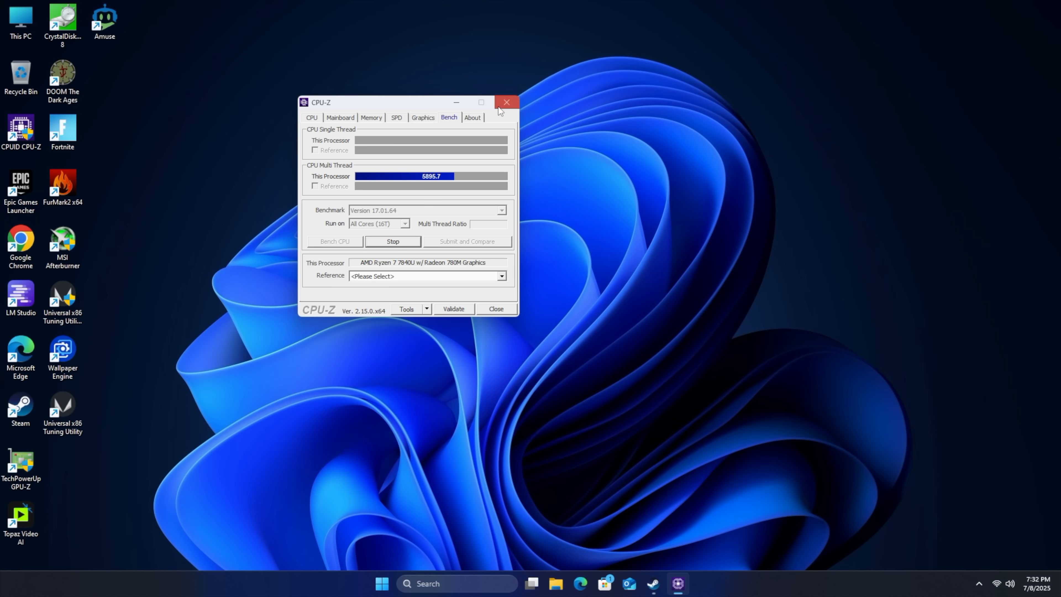
{"action": "left_click", "coordinate": [507, 102]}
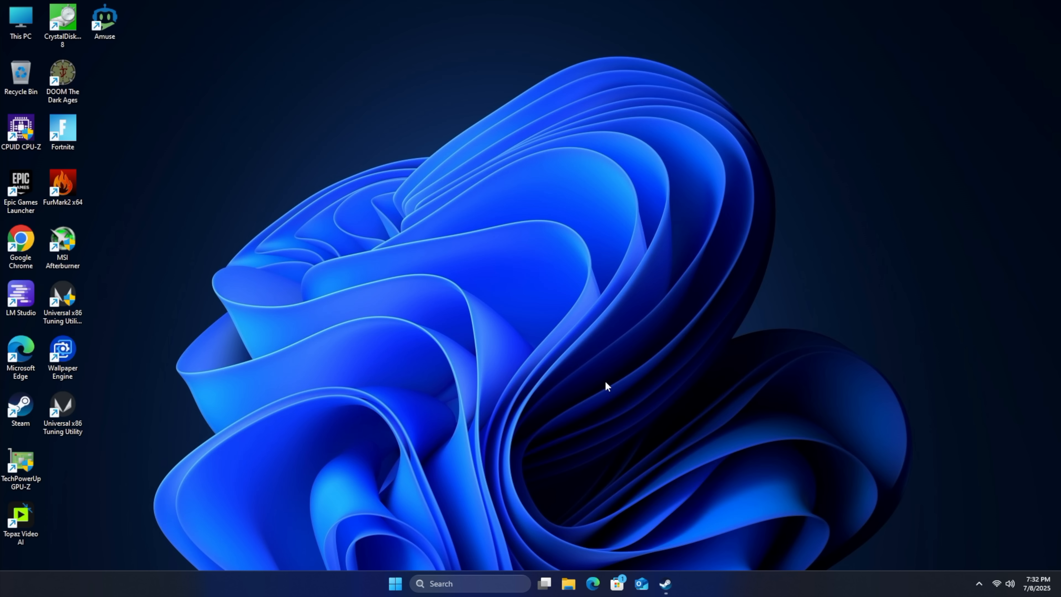
{"action": "mouse_move", "coordinate": [855, 585]}
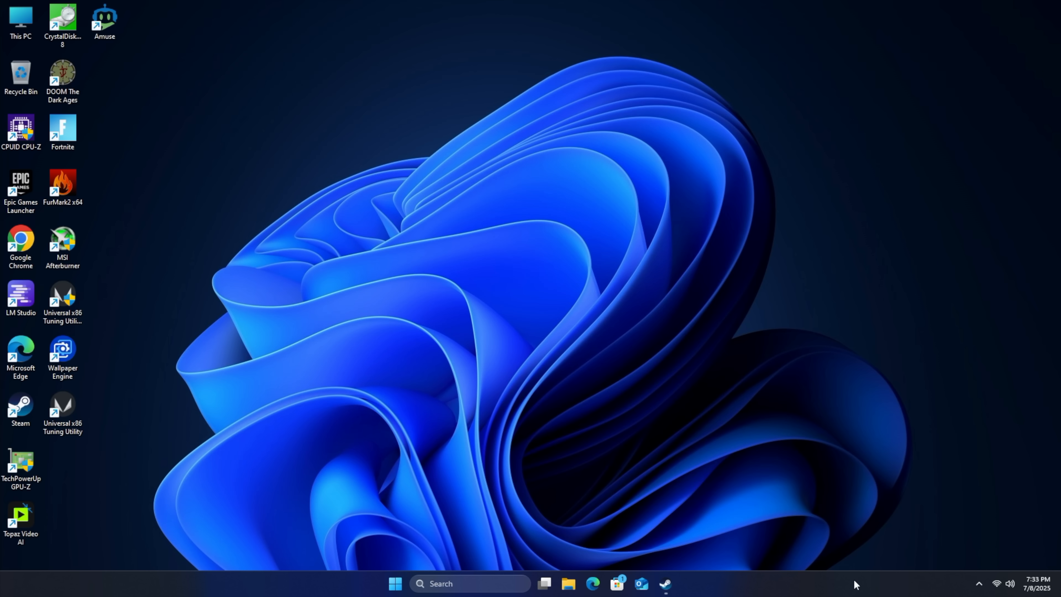
{"action": "left_click", "coordinate": [395, 584]}
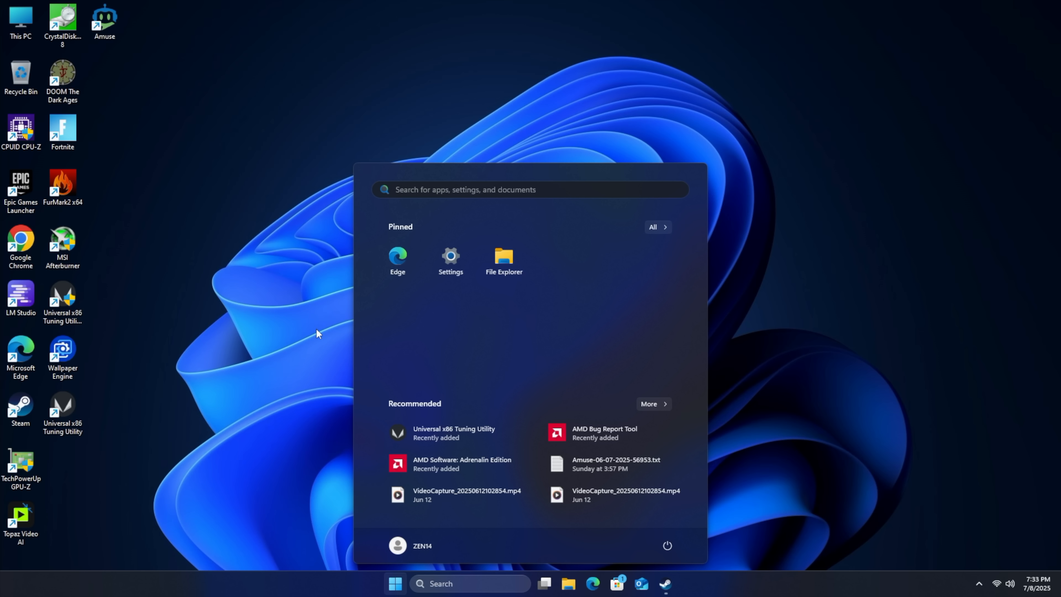
{"action": "left_click", "coordinate": [395, 584]}
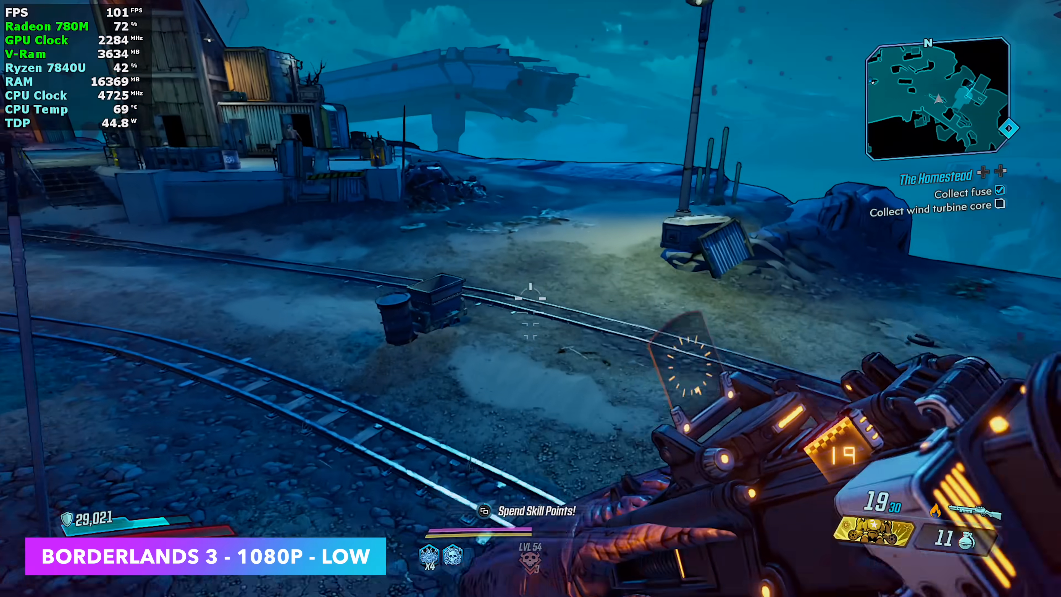
{"action": "mouse_move", "coordinate": [531, 299]}
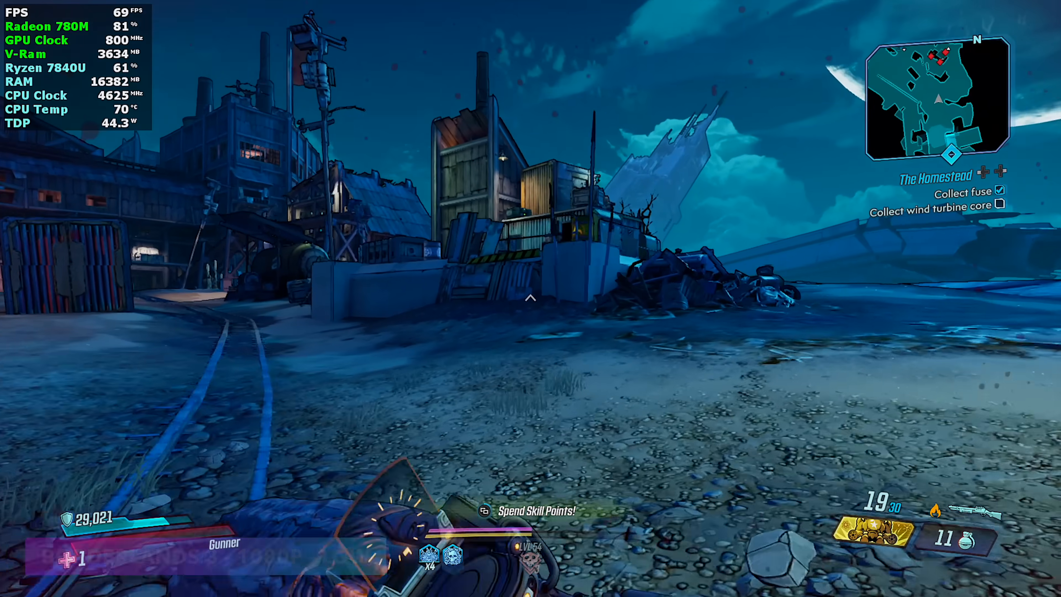